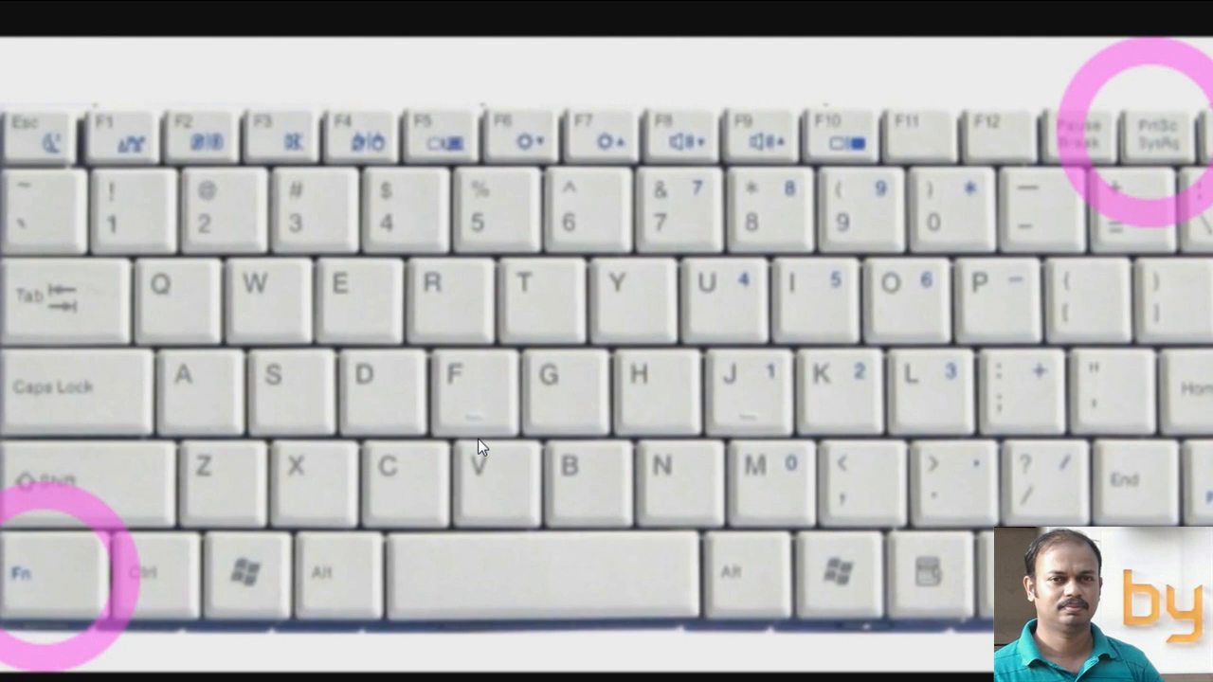
{"action": "mouse_move", "coordinate": [1152, 139]}
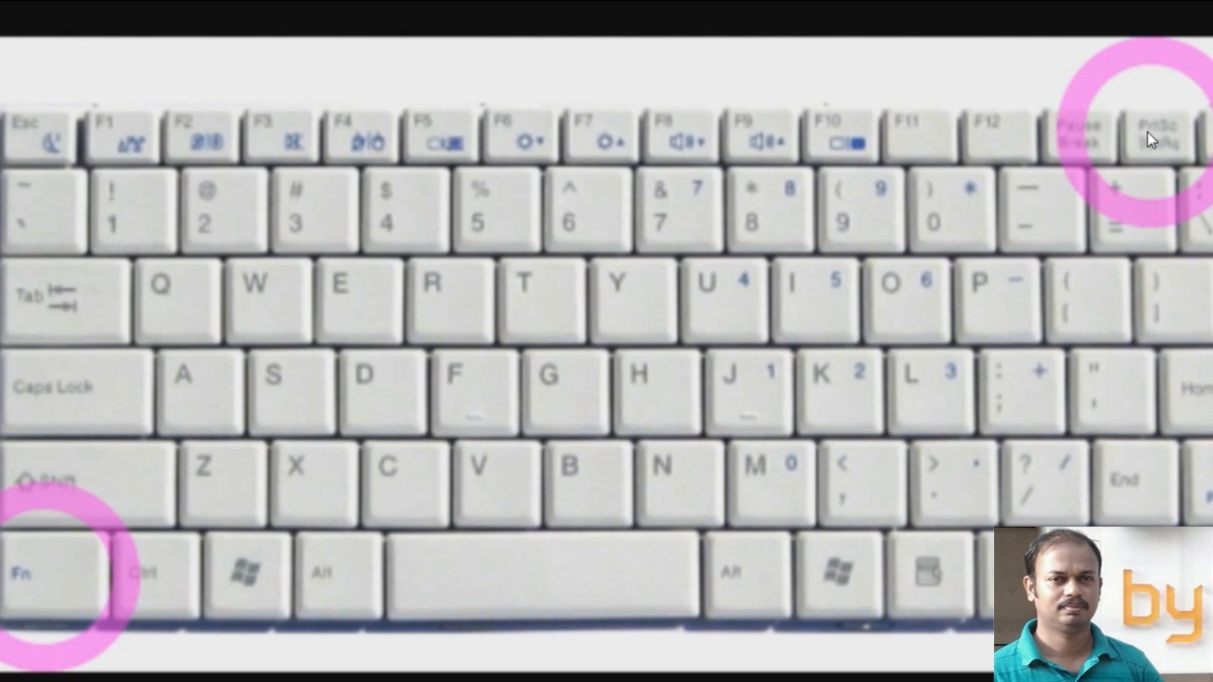
{"action": "mouse_move", "coordinate": [1142, 158]}
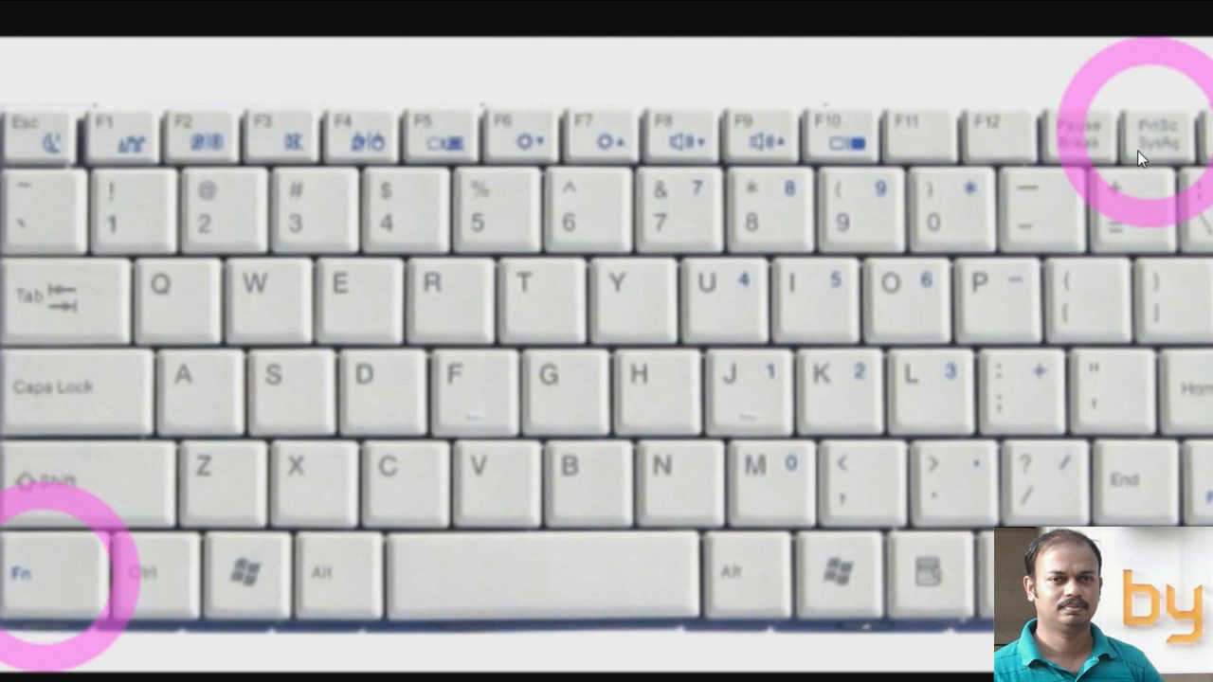
{"action": "mouse_move", "coordinate": [614, 265]}
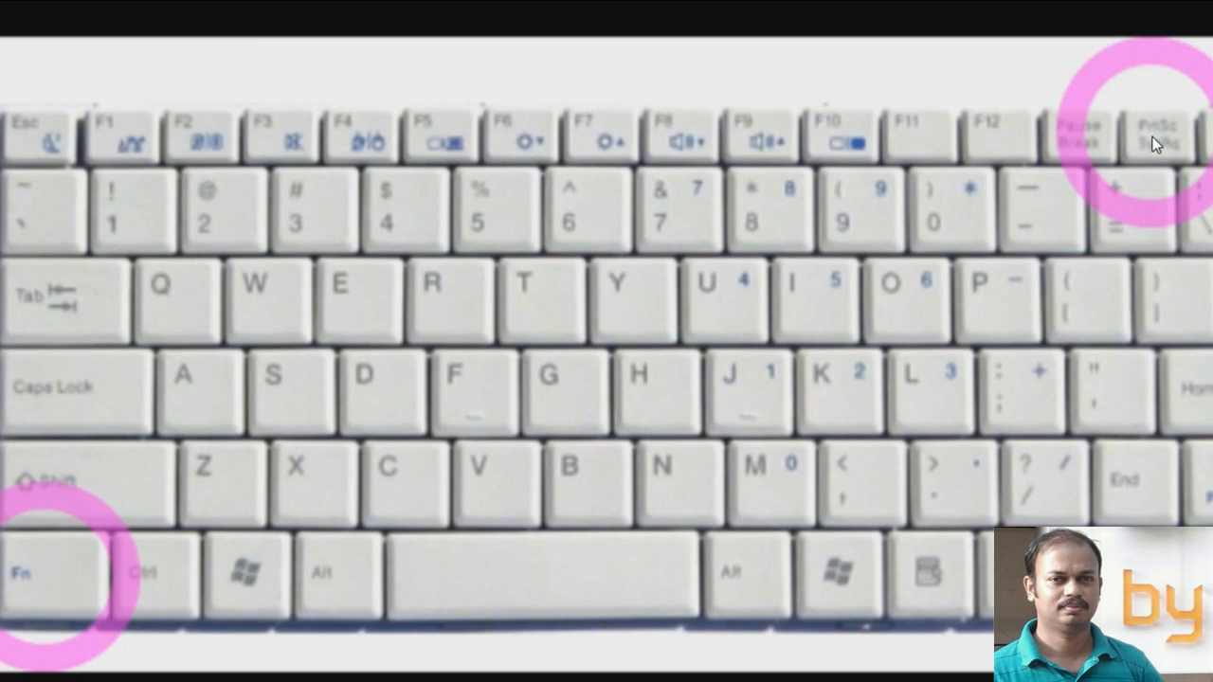
{"action": "mouse_move", "coordinate": [1160, 147]}
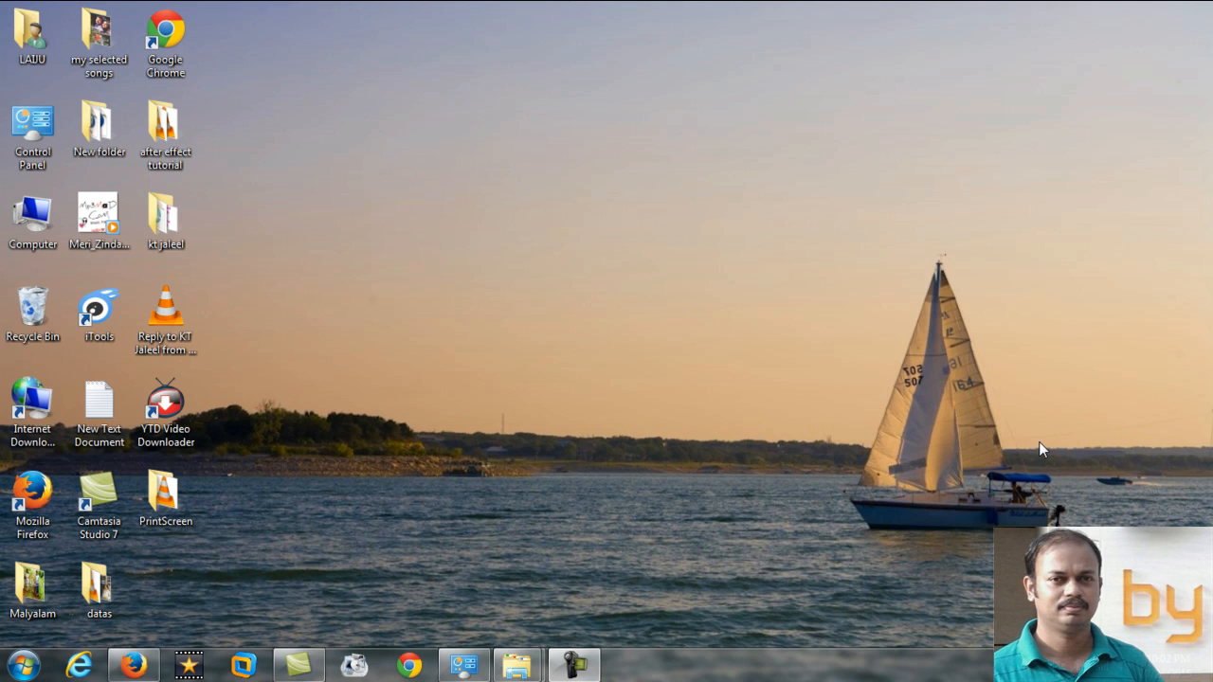
{"action": "mouse_move", "coordinate": [539, 638]}
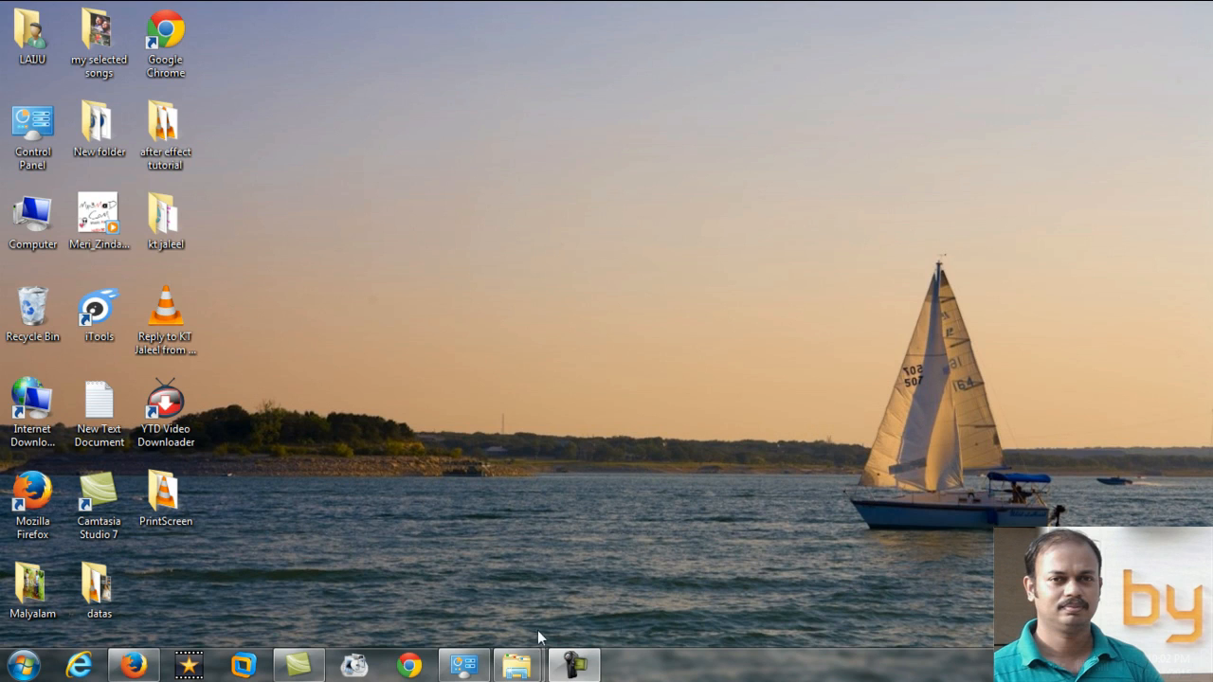
{"action": "mouse_move", "coordinate": [448, 452]}
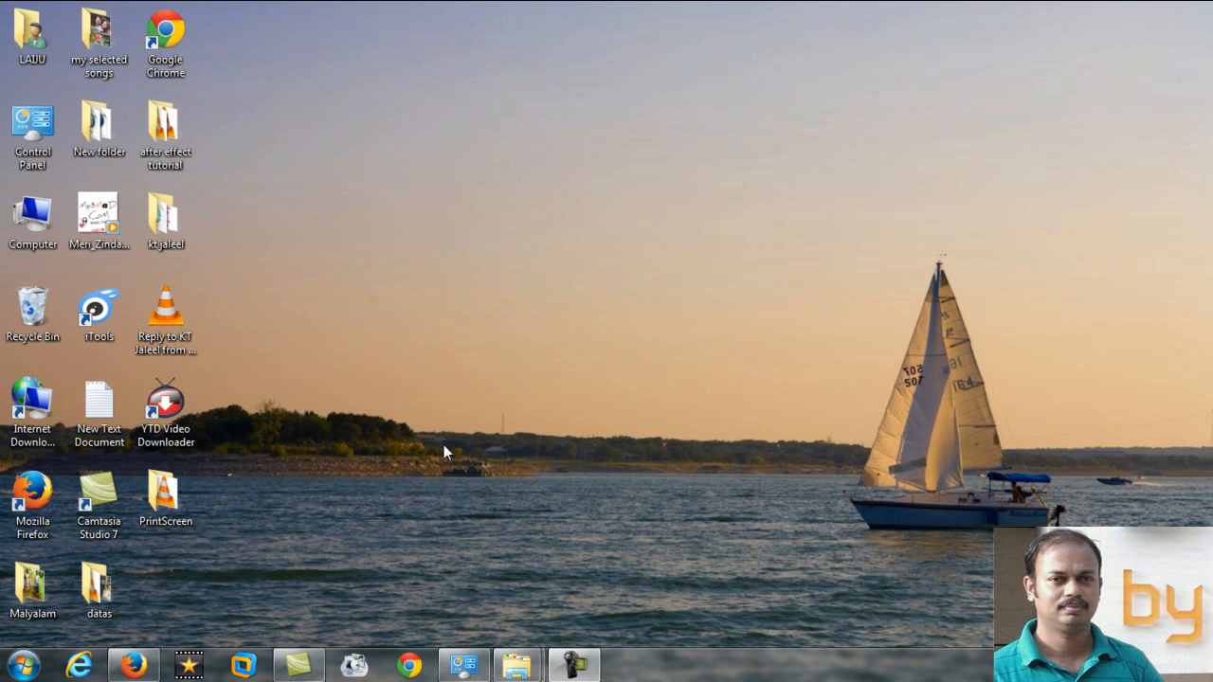
{"action": "mouse_move", "coordinate": [15, 663]}
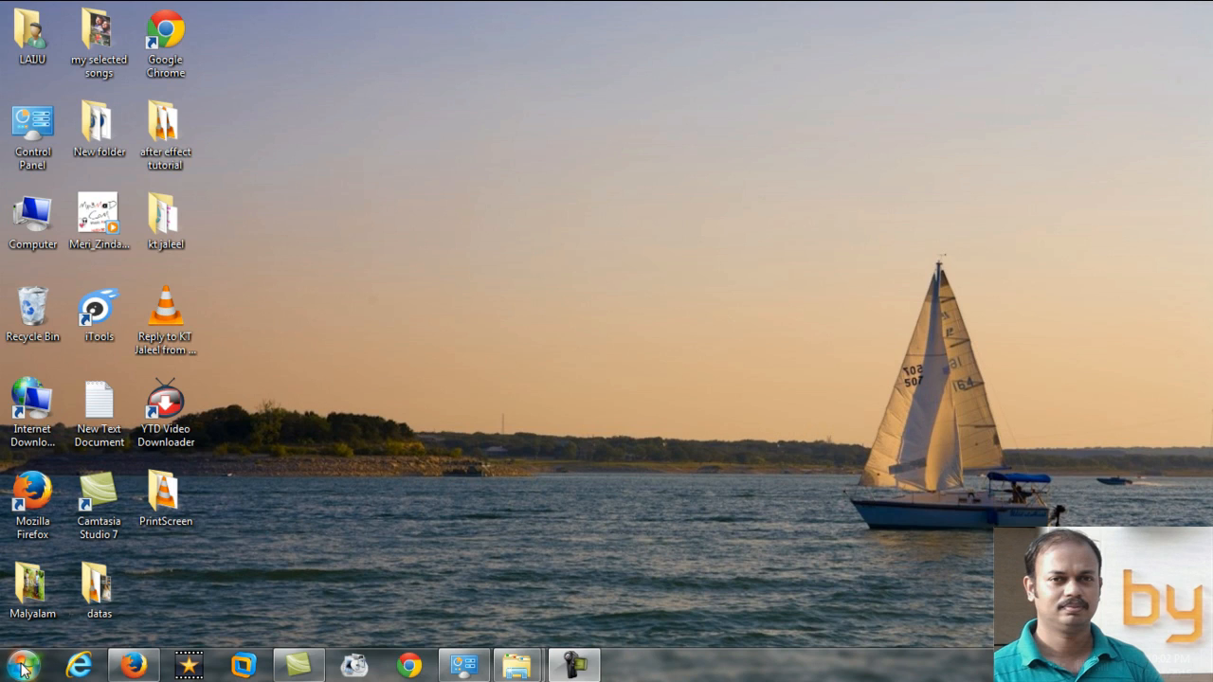
Search the Start Menu for mspaint, then close the Paint window it opened.
{"action": "left_click", "coordinate": [17, 663]}
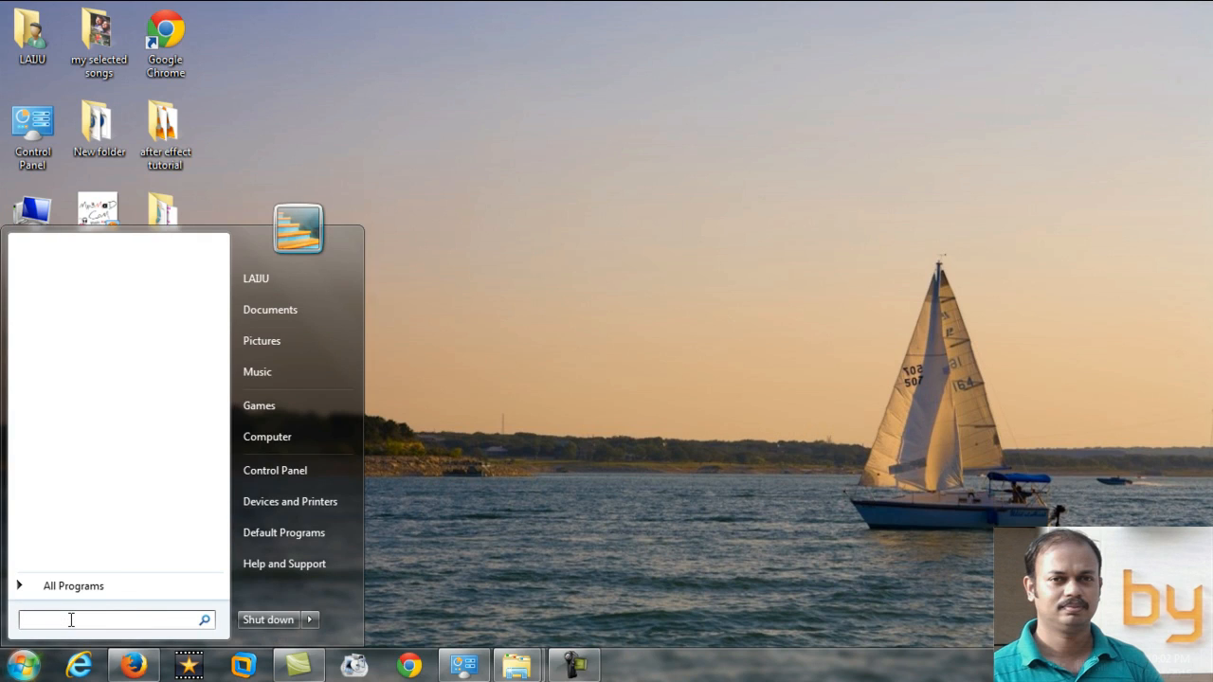
{"action": "type", "text": "mspain"}
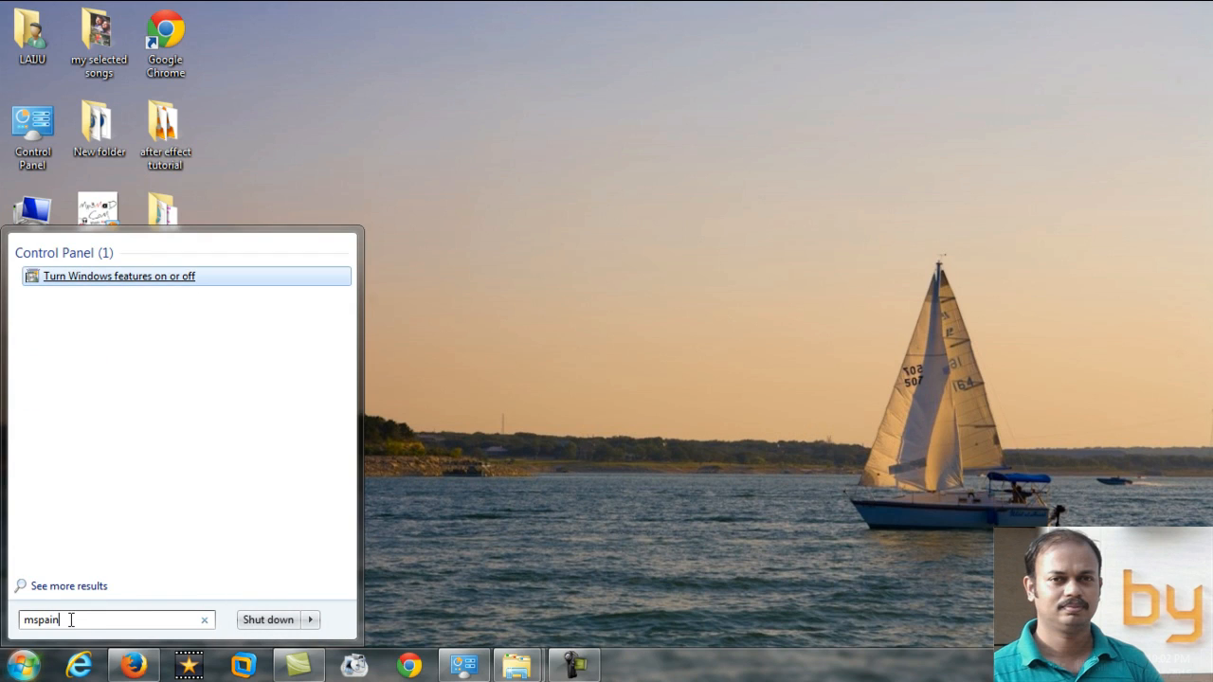
{"action": "type", "text": "t"}
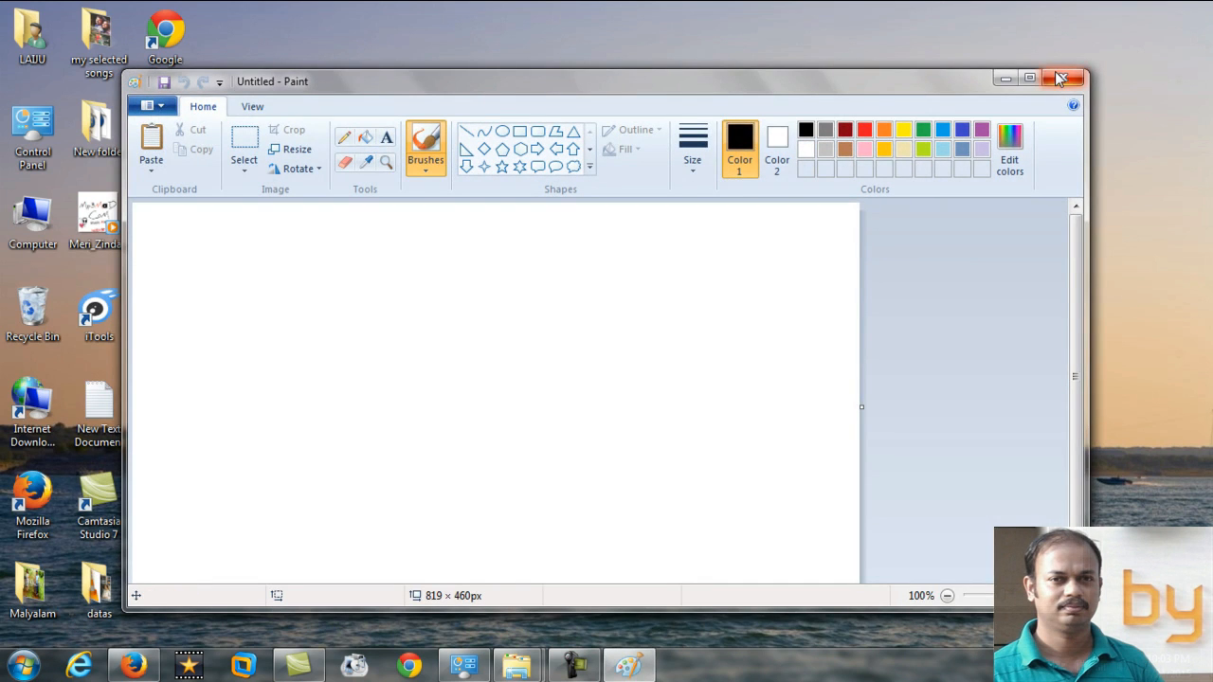
{"action": "left_click", "coordinate": [17, 666]}
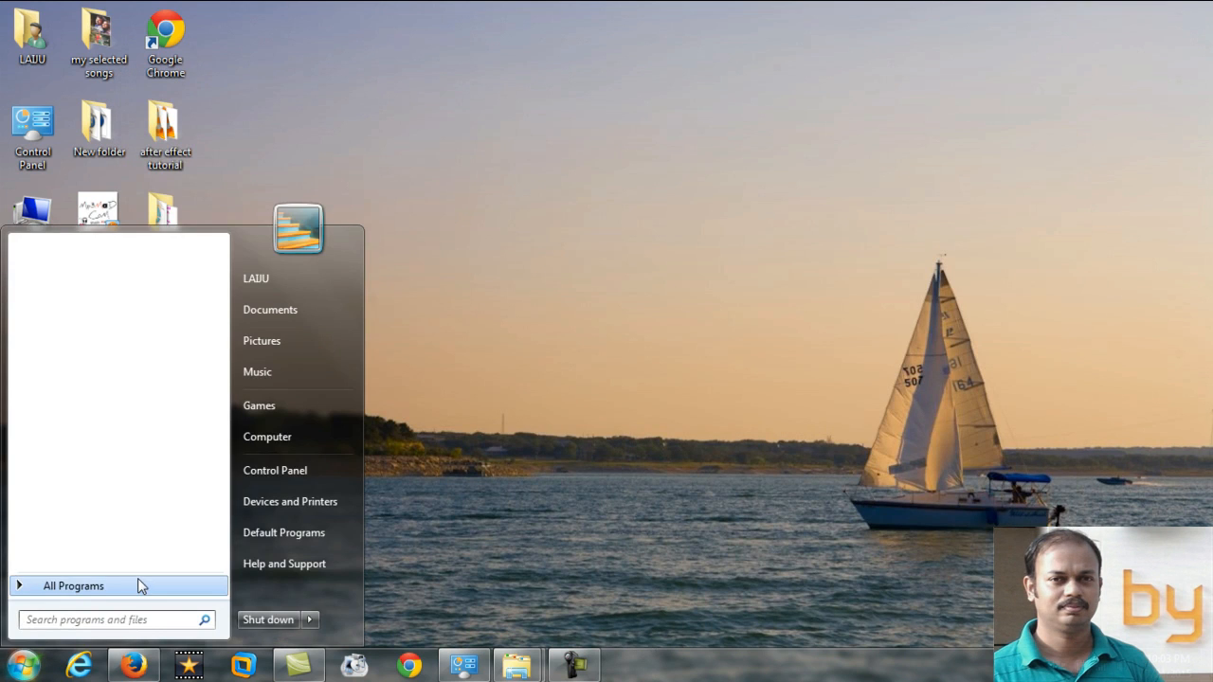
Launch Paint from All Programs > Accessories for a blank Untitled canvas.
{"action": "left_click", "coordinate": [73, 584]}
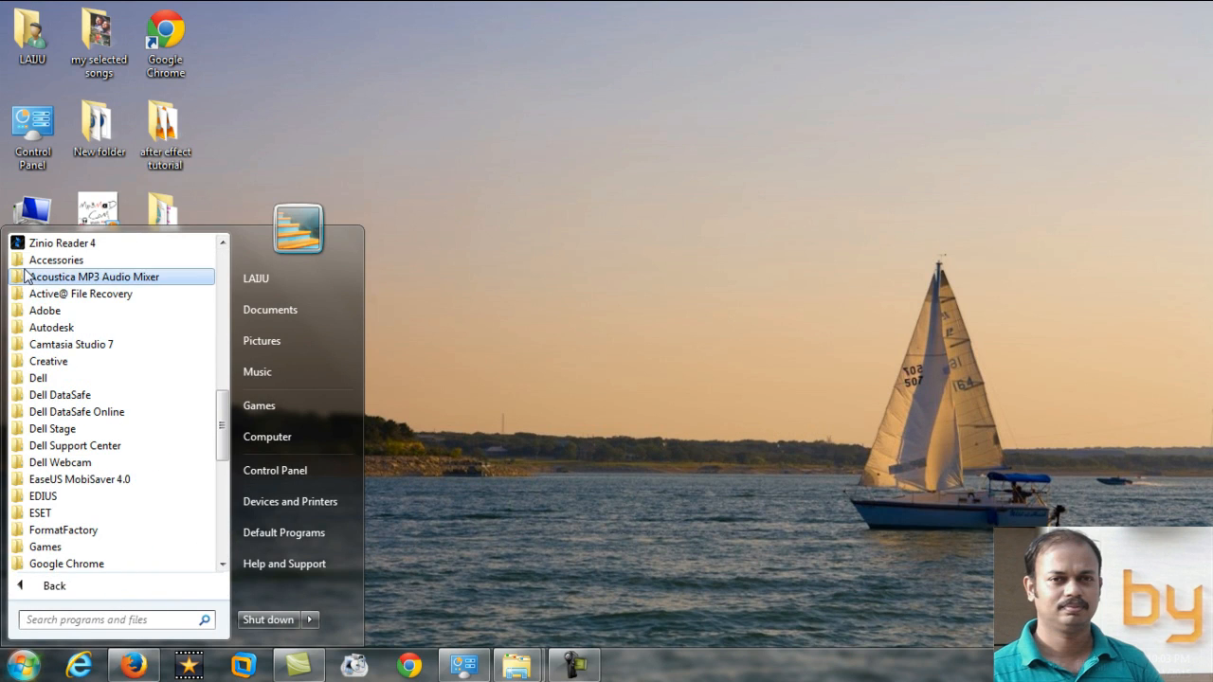
{"action": "left_click", "coordinate": [56, 260]}
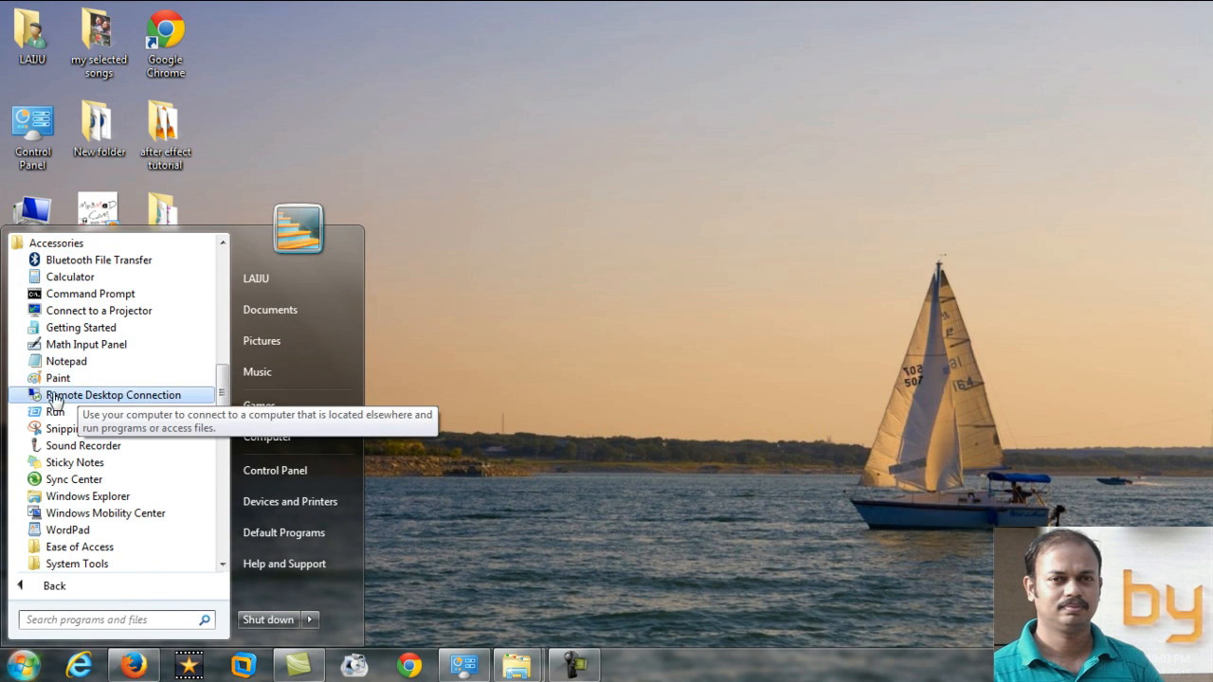
{"action": "left_click", "coordinate": [58, 378]}
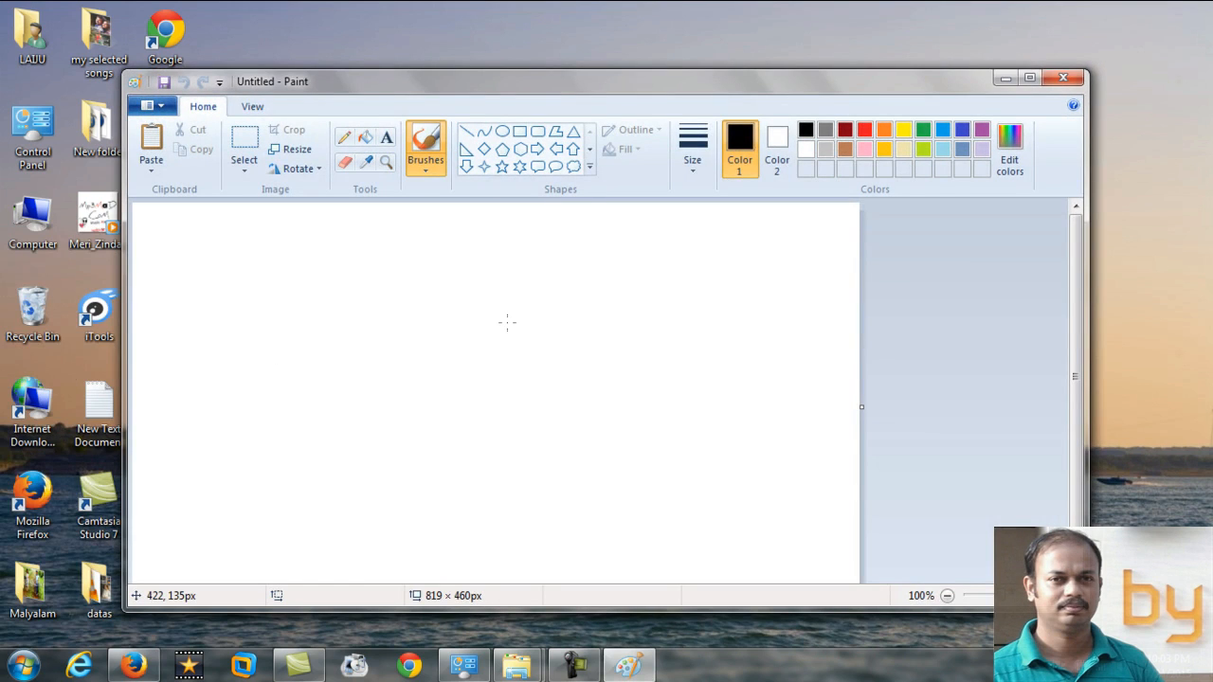
{"action": "mouse_move", "coordinate": [152, 142]}
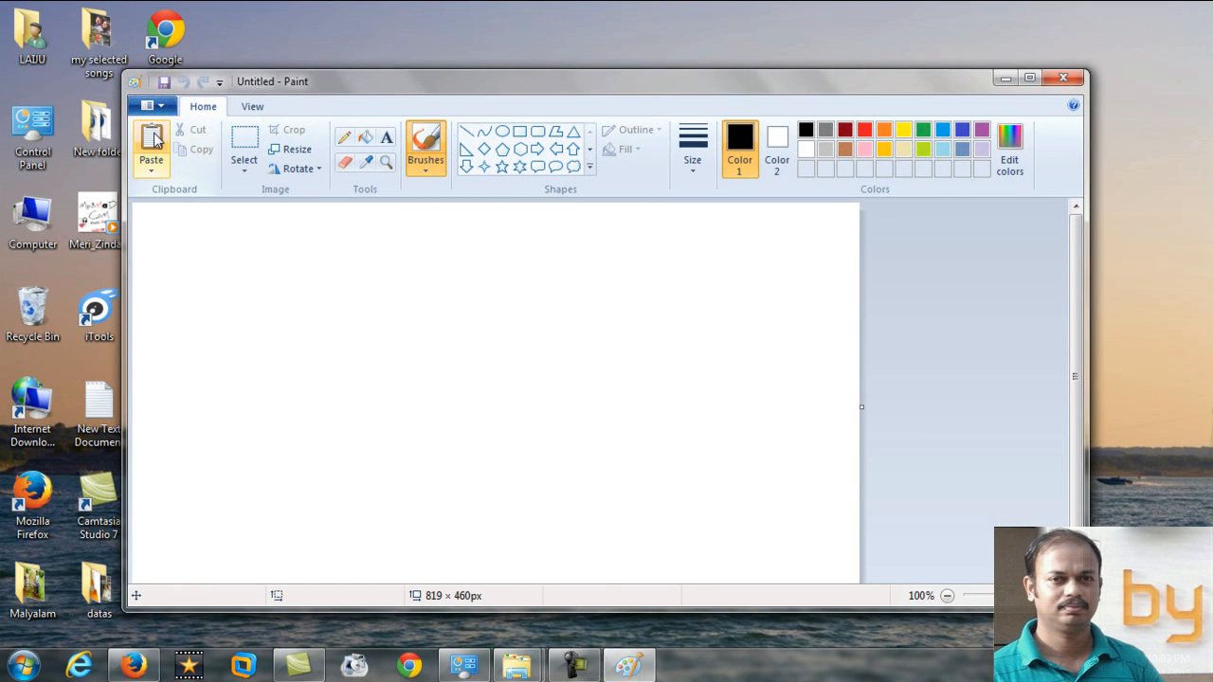
{"action": "mouse_move", "coordinate": [152, 142]}
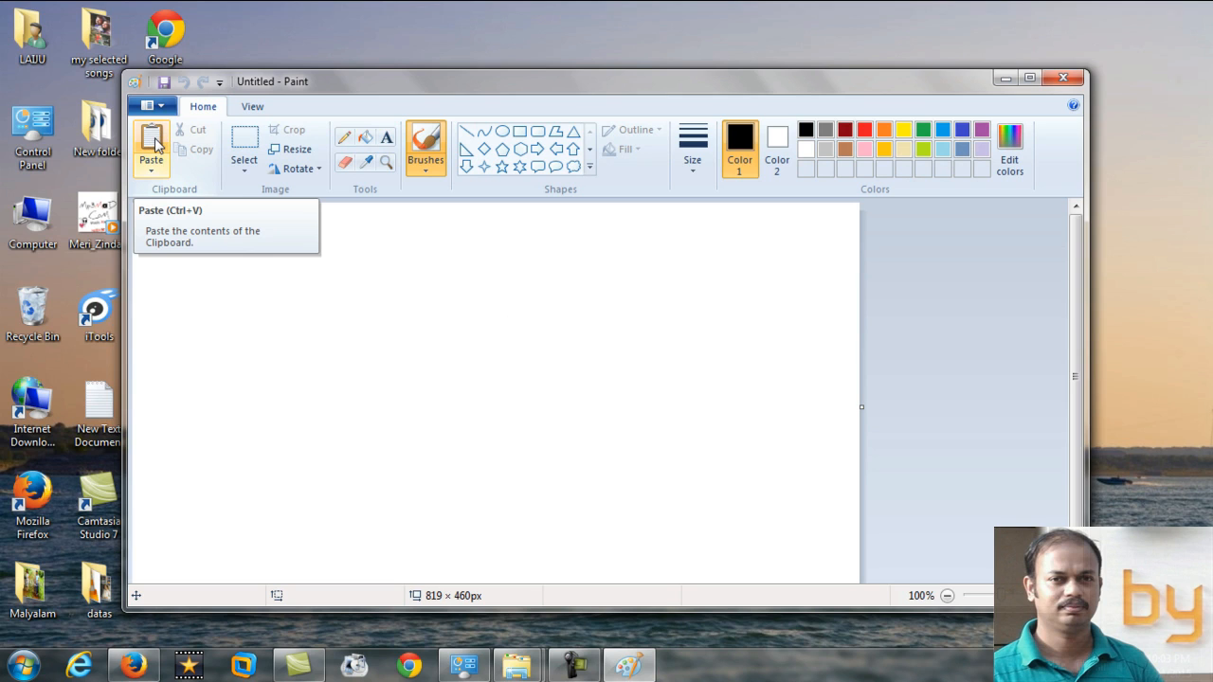
{"action": "mouse_move", "coordinate": [153, 147]}
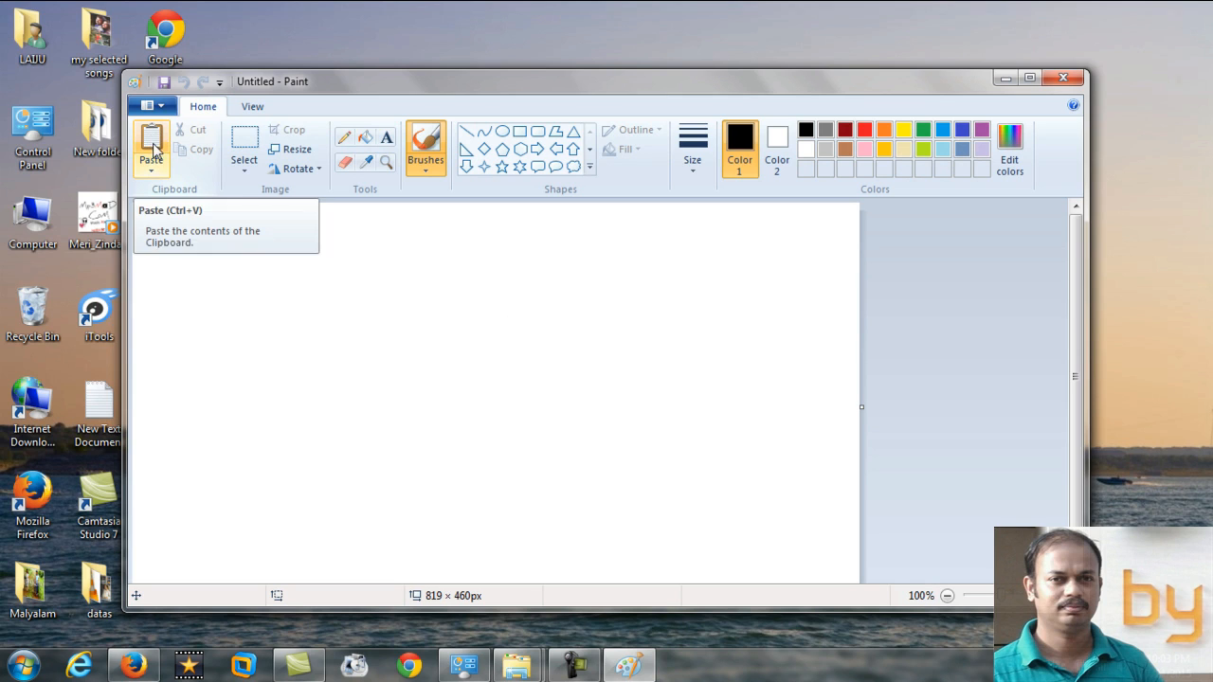
Paste the 1366×768 desktop screenshot onto the canvas, undoing and re-pasting it.
{"action": "left_click", "coordinate": [151, 142]}
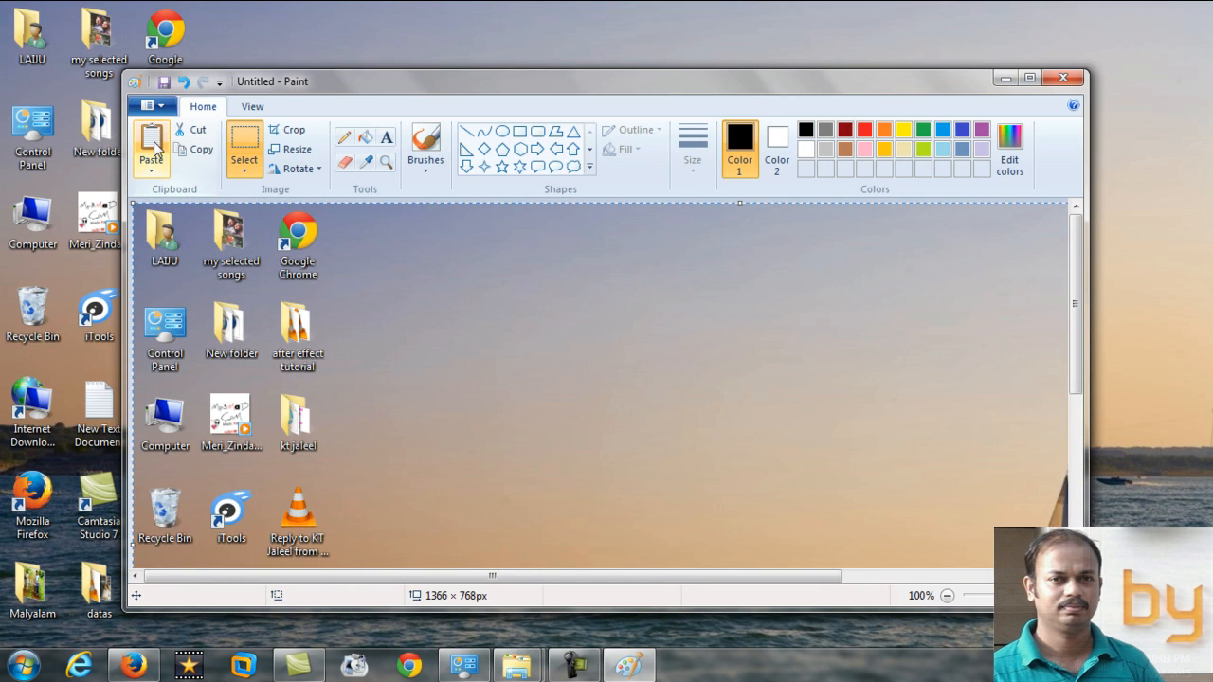
{"action": "mouse_move", "coordinate": [194, 100]}
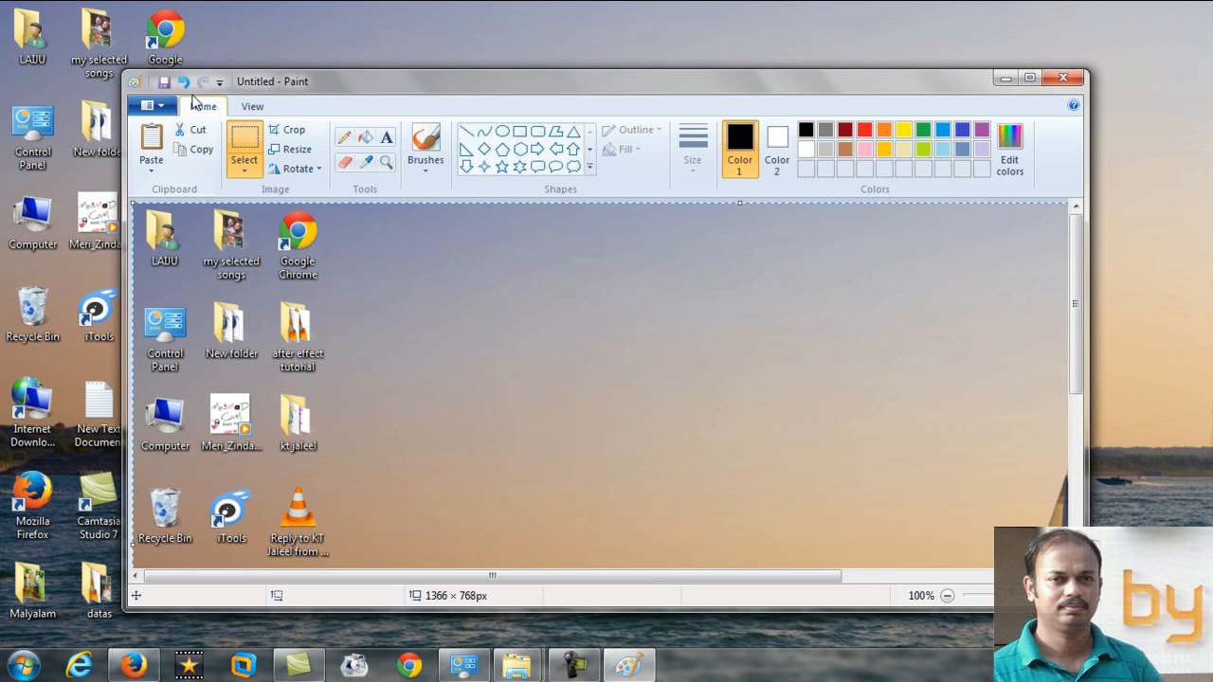
{"action": "left_click", "coordinate": [183, 82]}
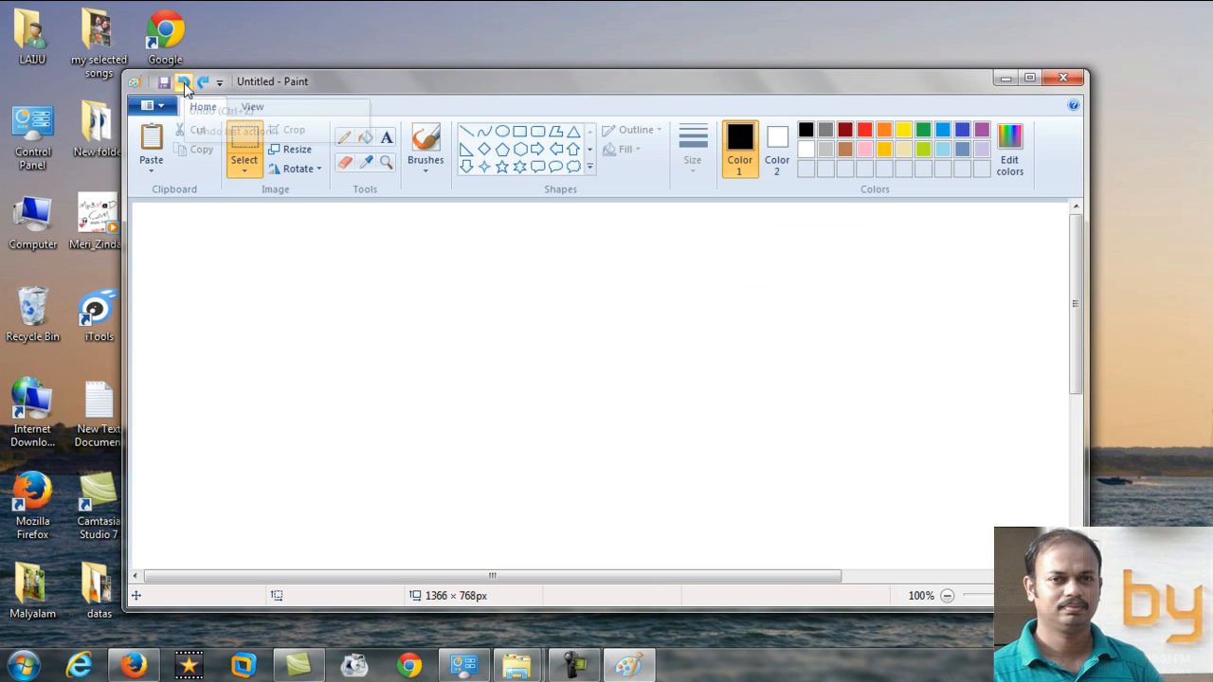
{"action": "key", "text": "ctrl+v"}
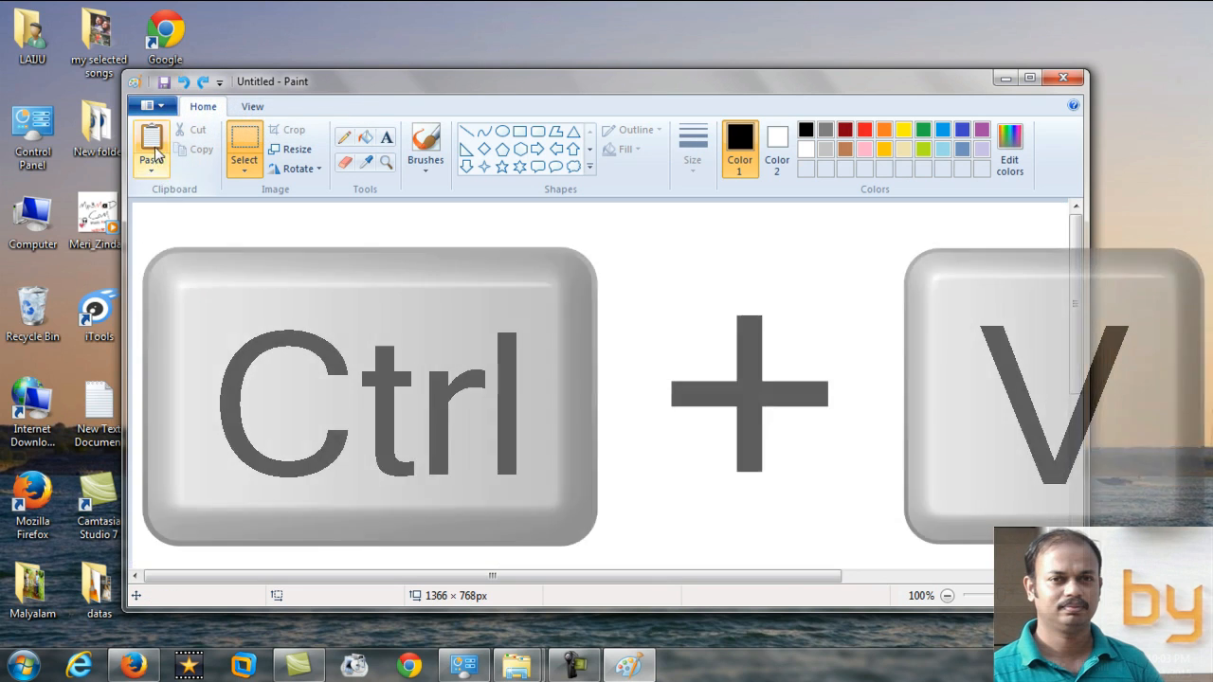
{"action": "mouse_move", "coordinate": [152, 147]}
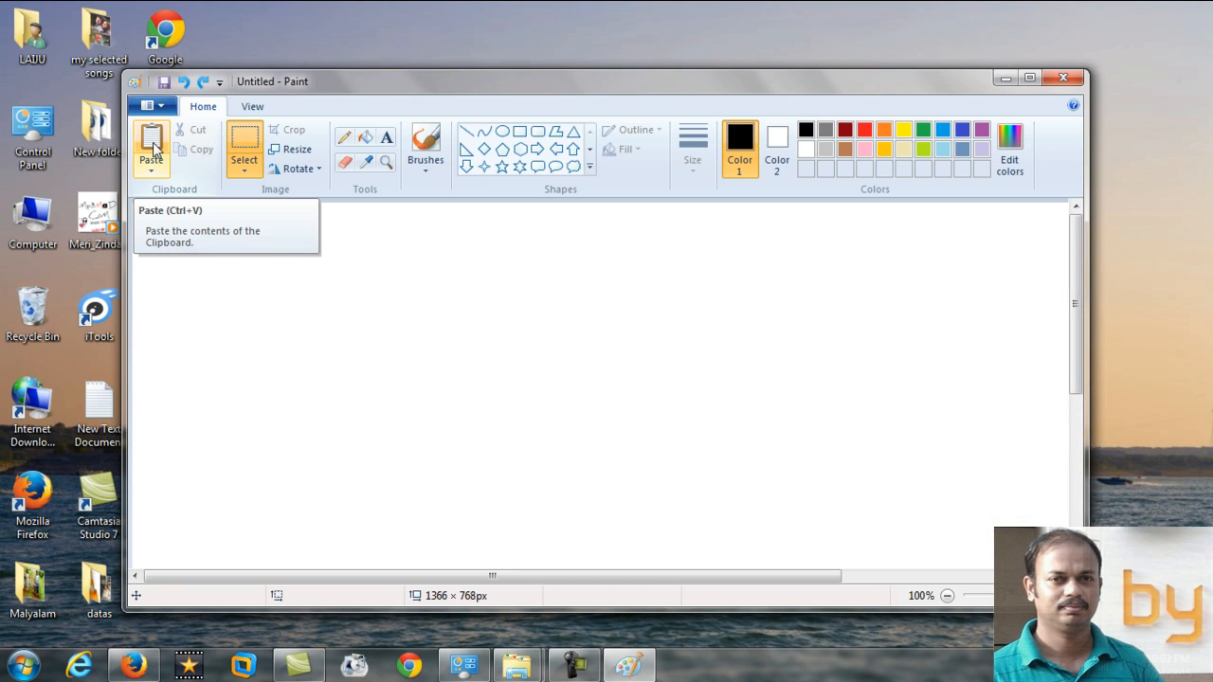
{"action": "left_click", "coordinate": [151, 142]}
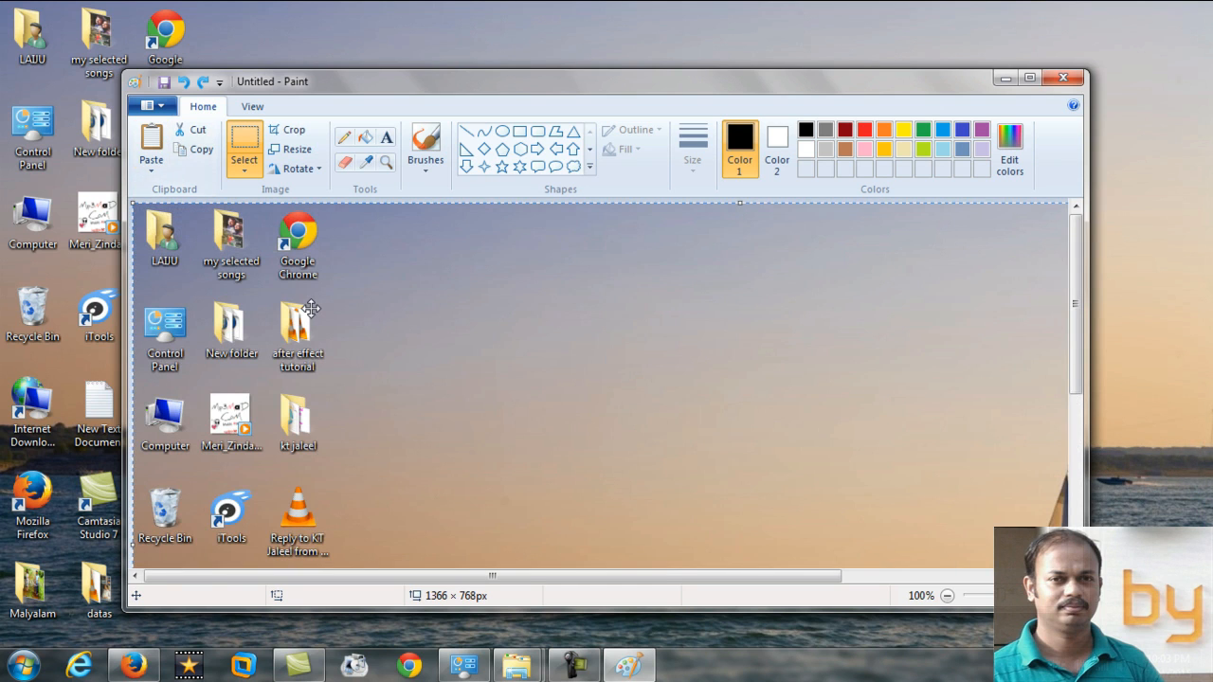
{"action": "left_click", "coordinate": [152, 105]}
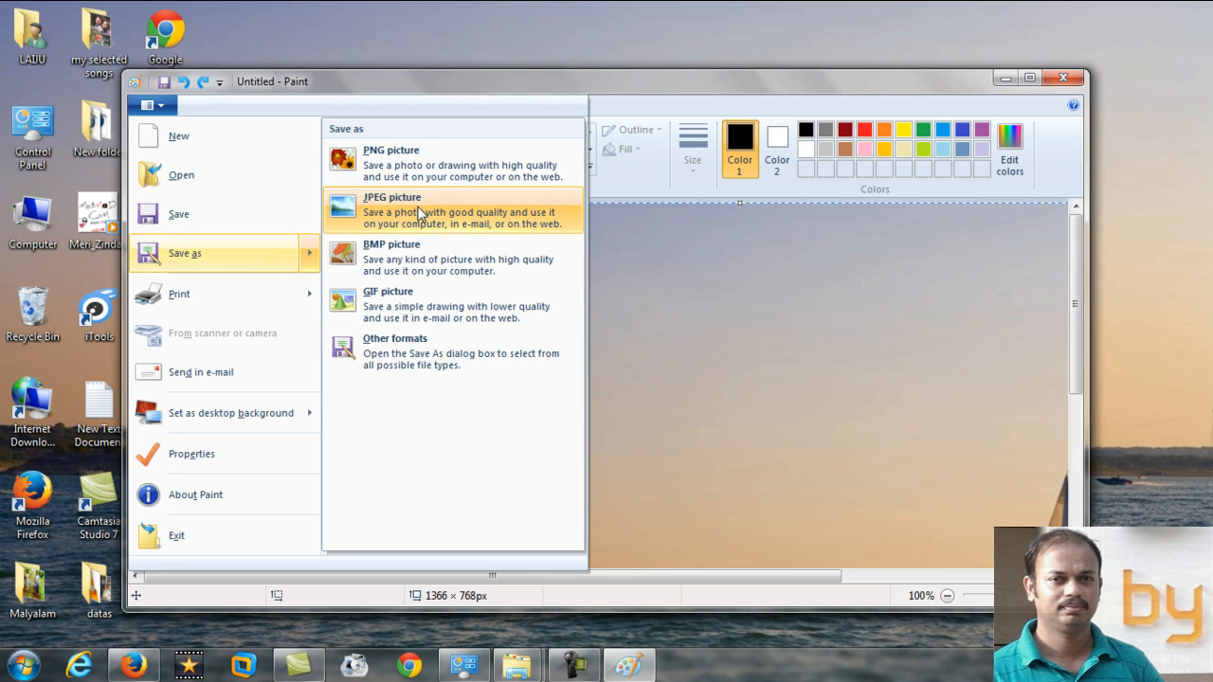
Save the screenshot as a JPEG picture named 'desktop' in the Desktop folder.
{"action": "left_click", "coordinate": [391, 210]}
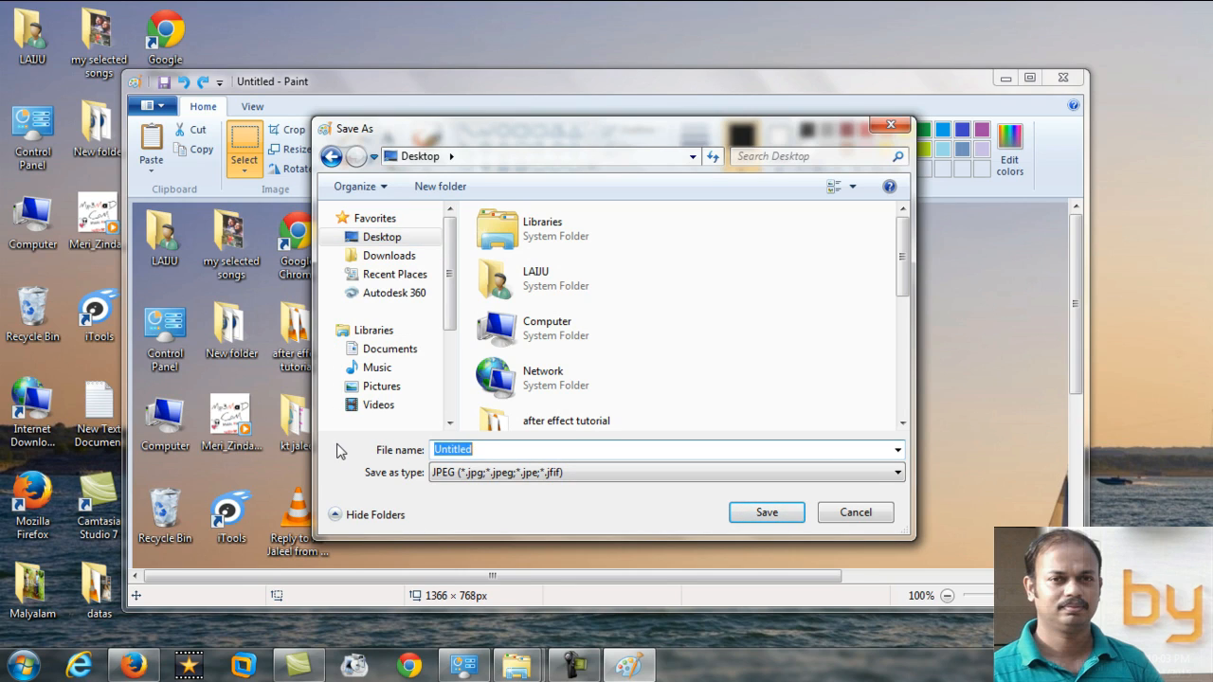
{"action": "type", "text": "de"}
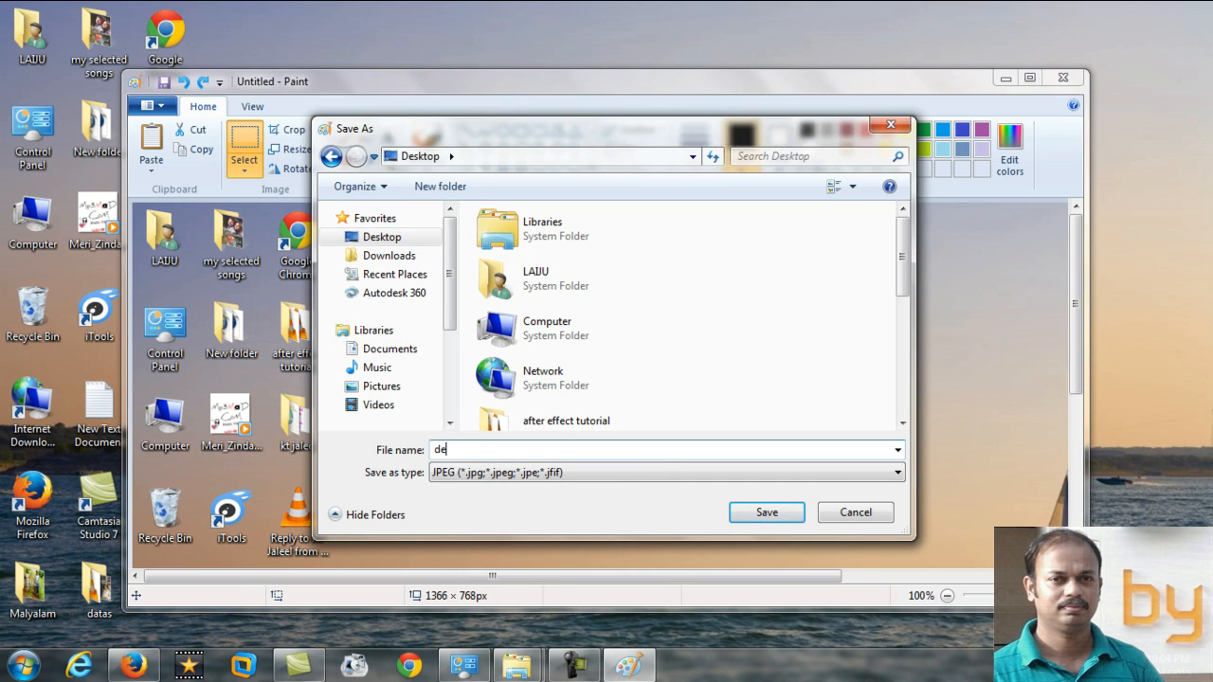
{"action": "type", "text": "sktop"}
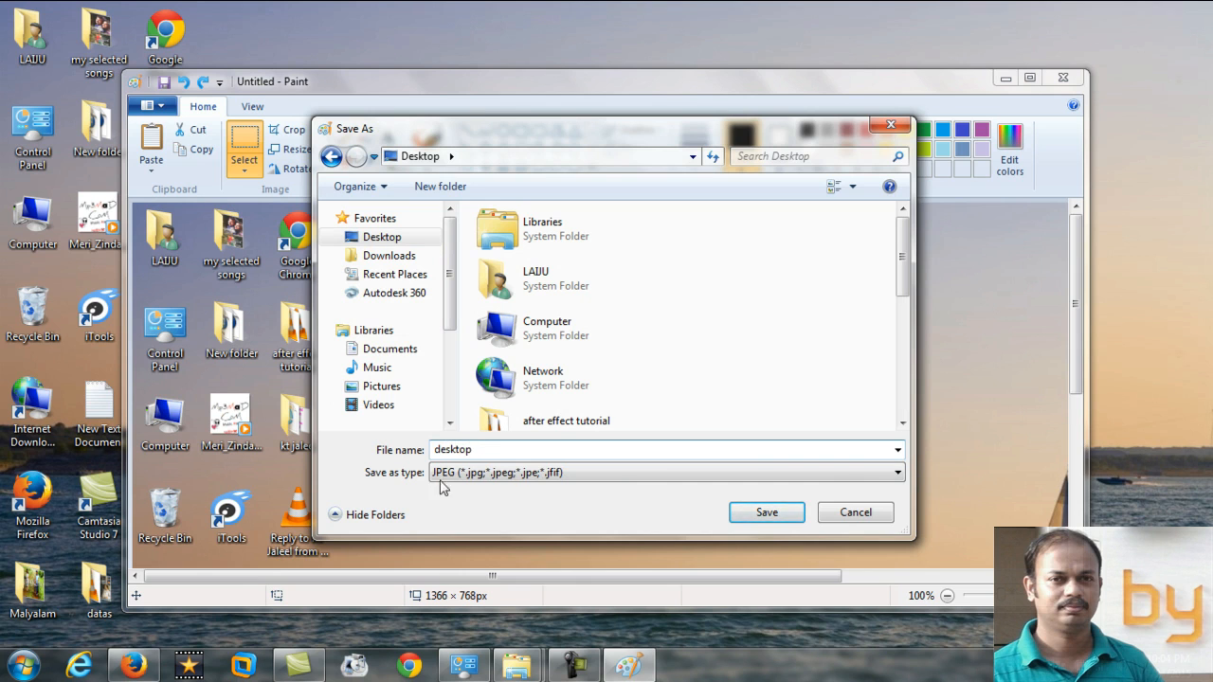
{"action": "left_click", "coordinate": [766, 511]}
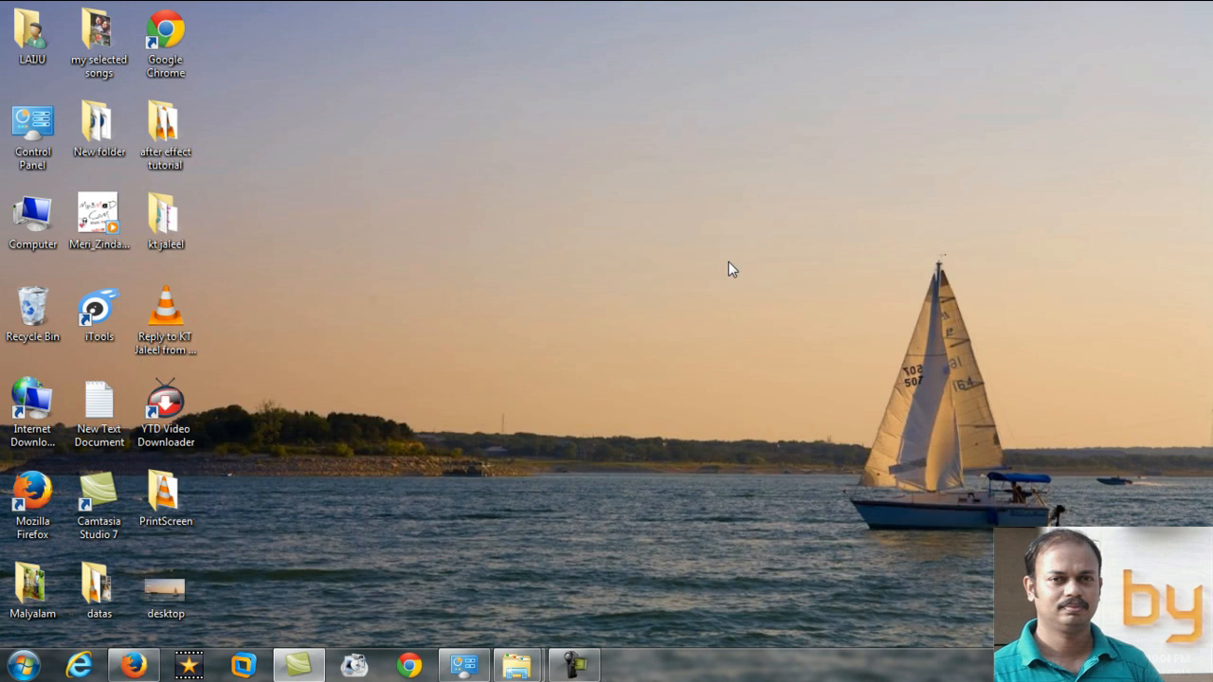
Open the saved 'desktop' JPEG icon in Windows Live Photo Gallery.
{"action": "left_click", "coordinate": [166, 588]}
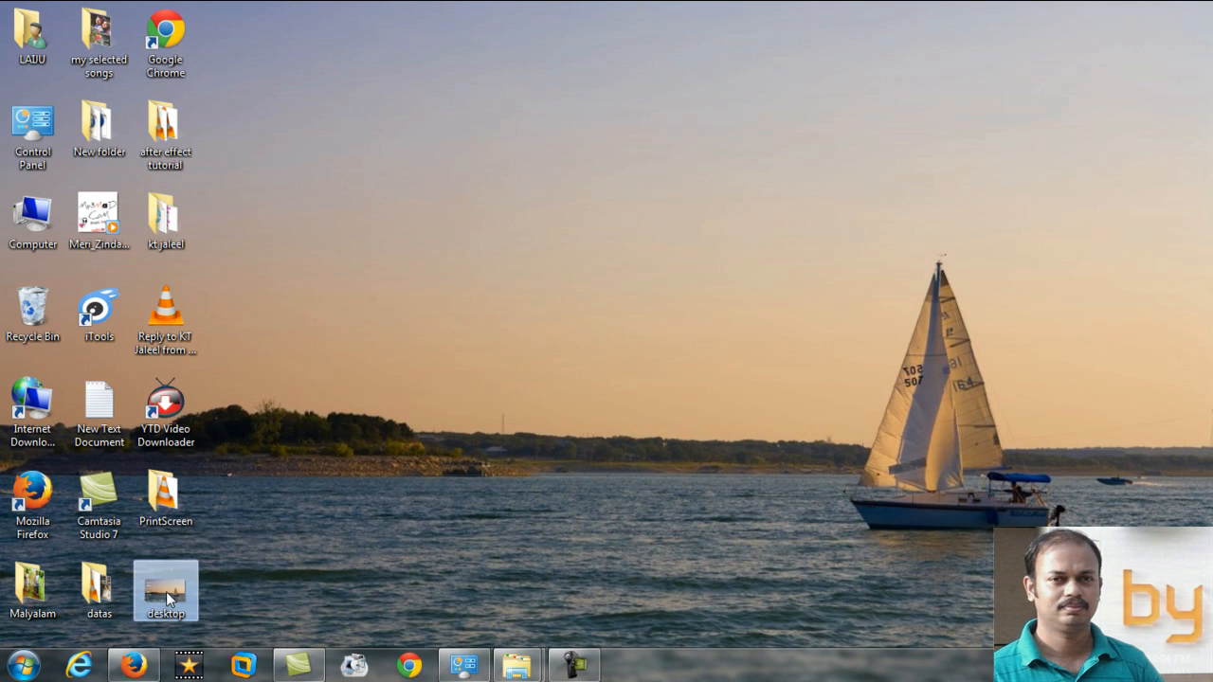
{"action": "double_click", "coordinate": [165, 588]}
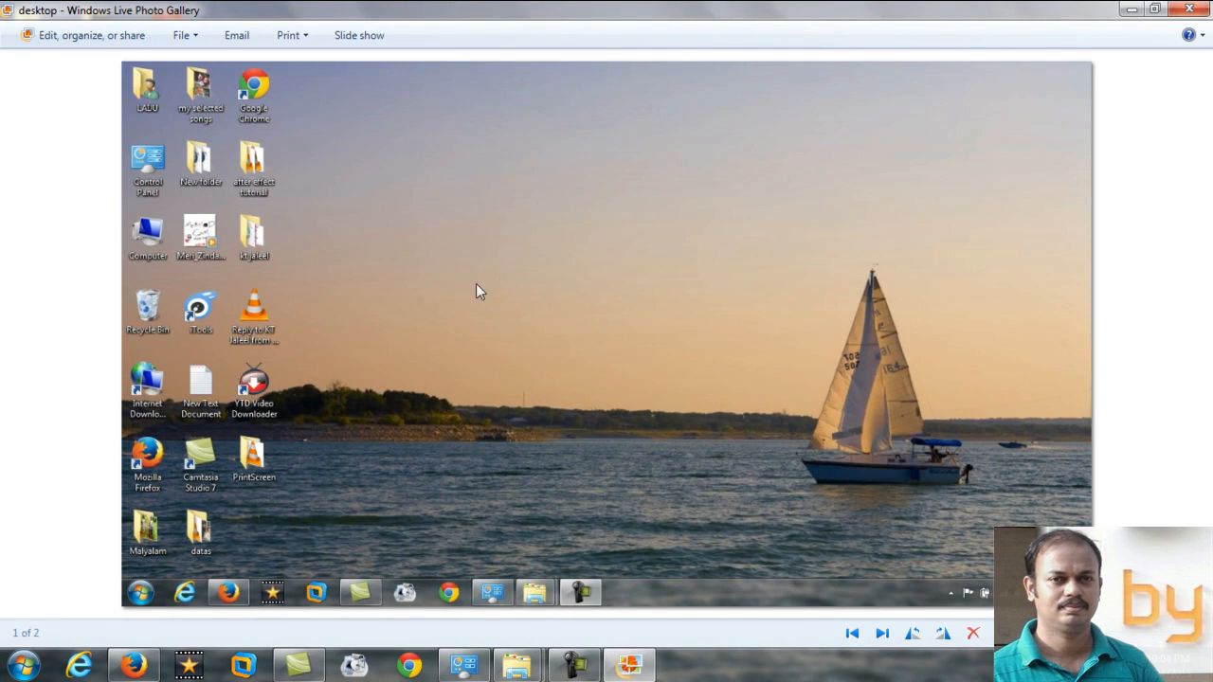
{"action": "mouse_move", "coordinate": [491, 368]}
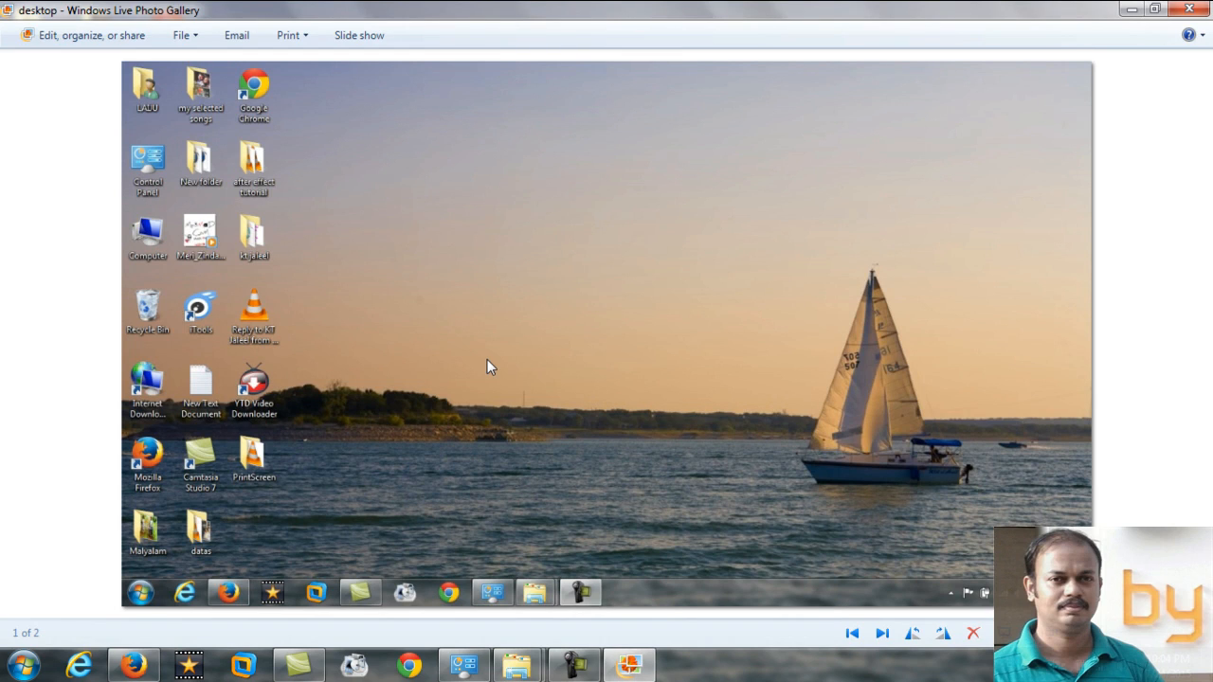
{"action": "mouse_move", "coordinate": [725, 277]}
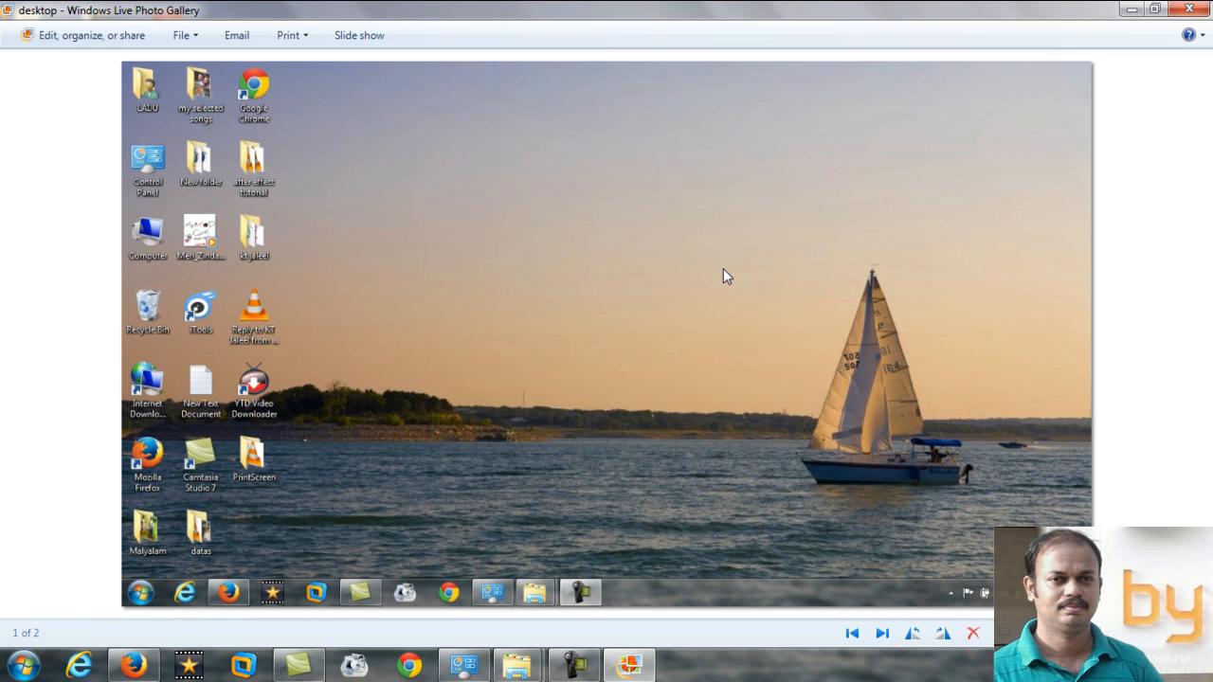
{"action": "mouse_move", "coordinate": [955, 189]}
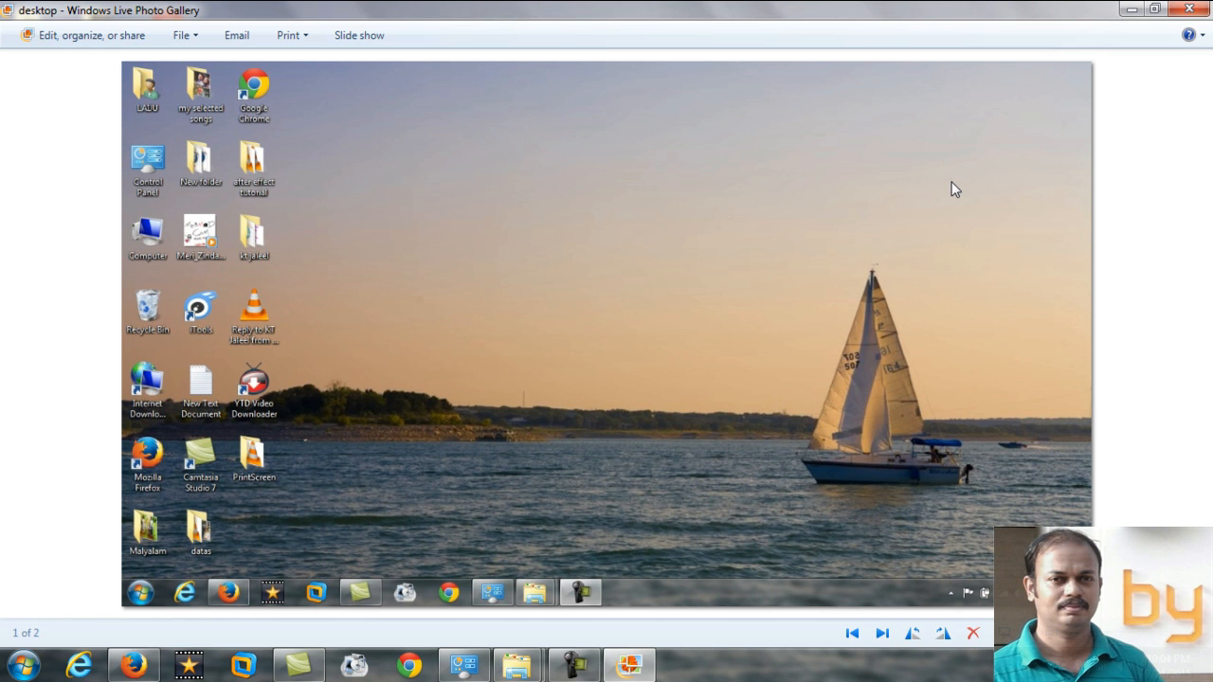